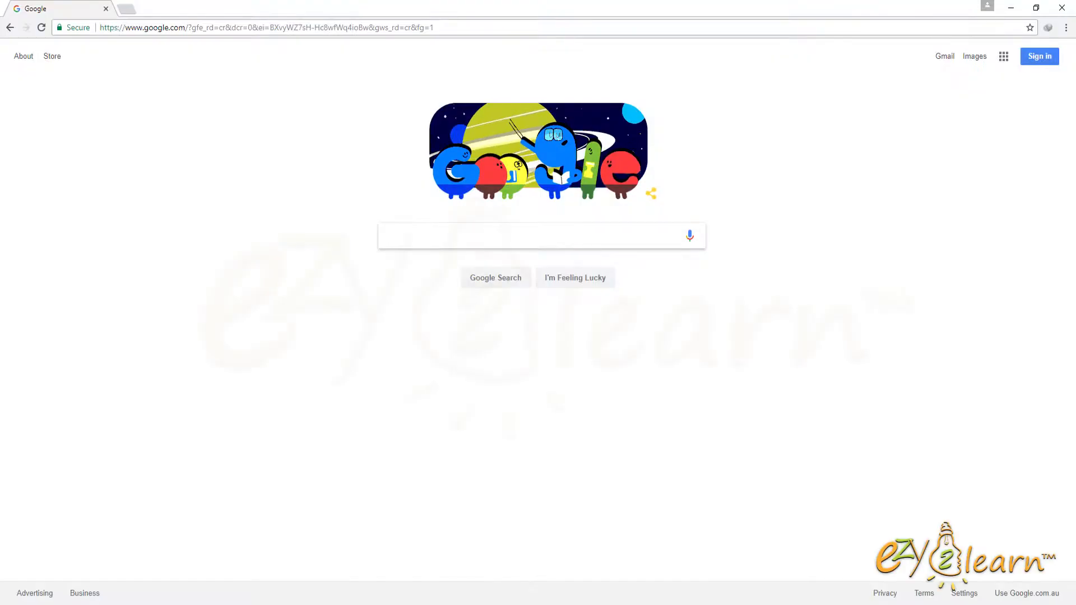
# - Search Google for "miui" to reach the Xiaomi MIUI official site
pyautogui.click(541, 236)
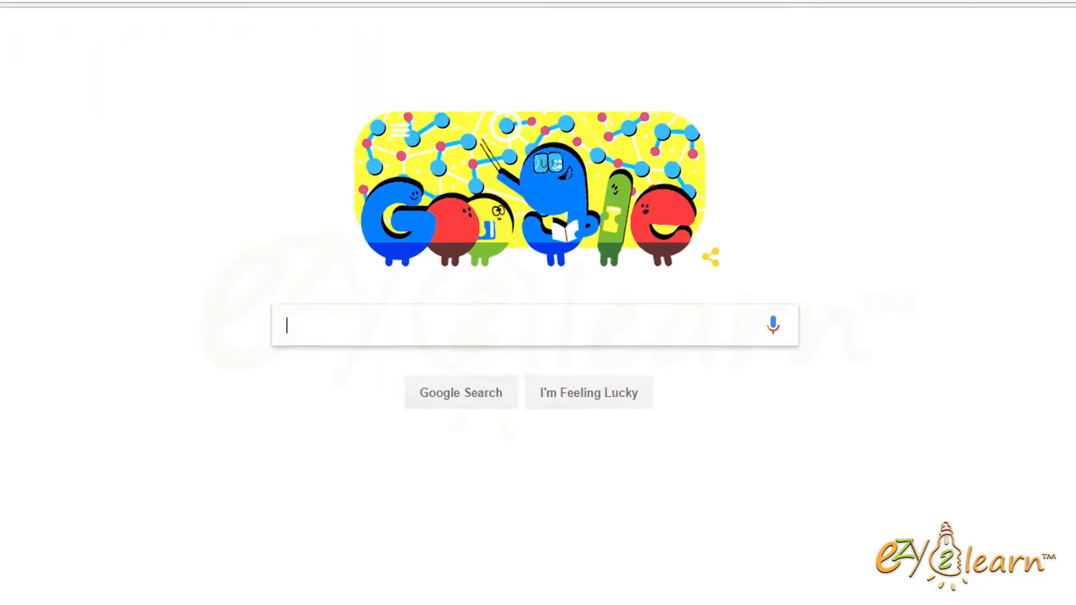
pyautogui.write('miui')
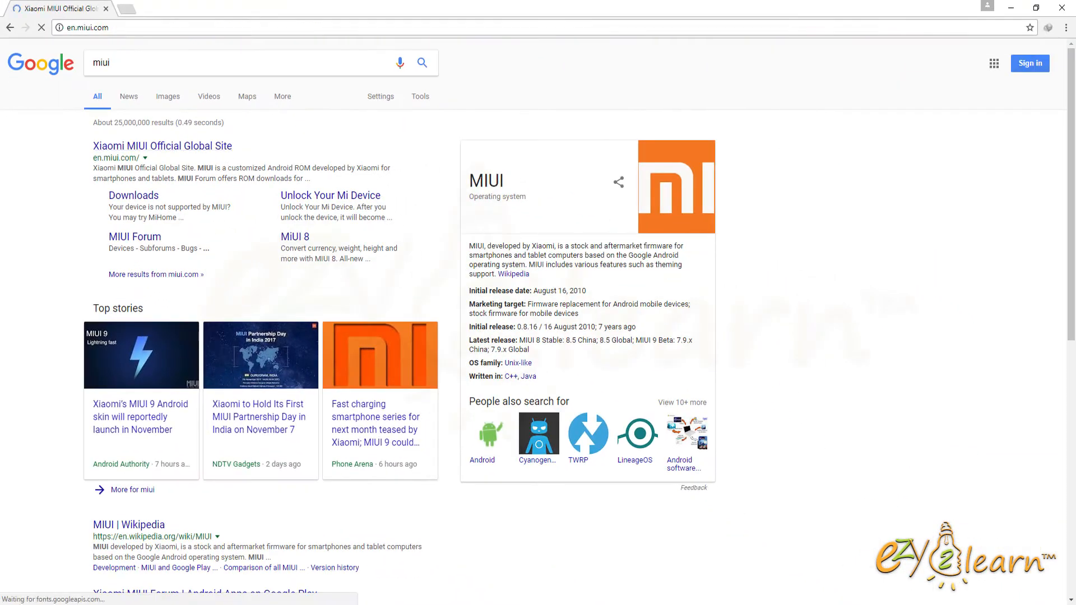
# - Navigate from Downloads through a device ROM page to the Fastboot Update flashing guide
pyautogui.click(161, 146)
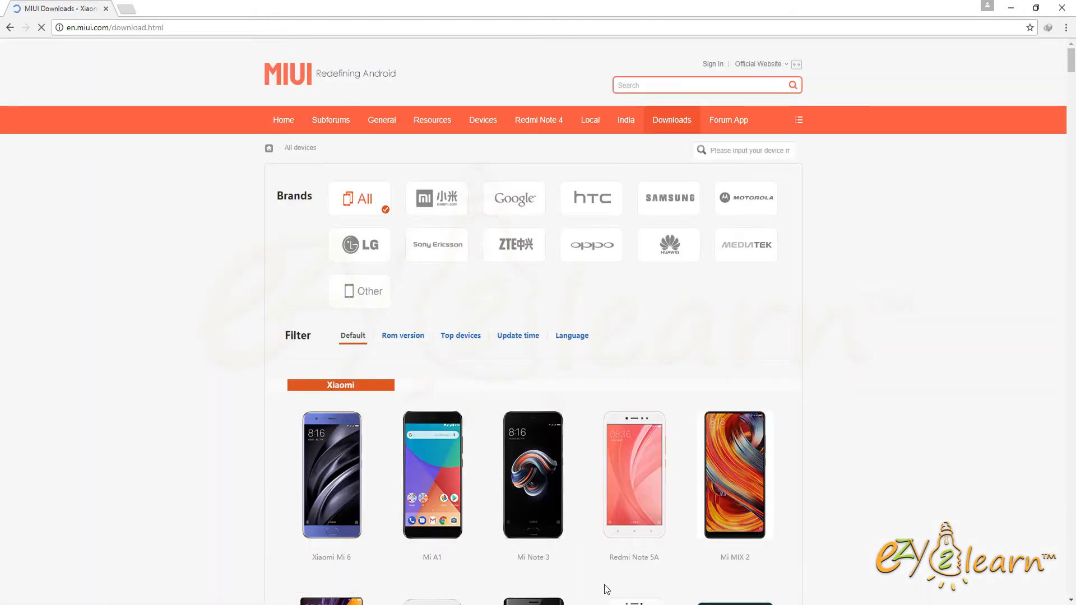
pyautogui.click(533, 475)
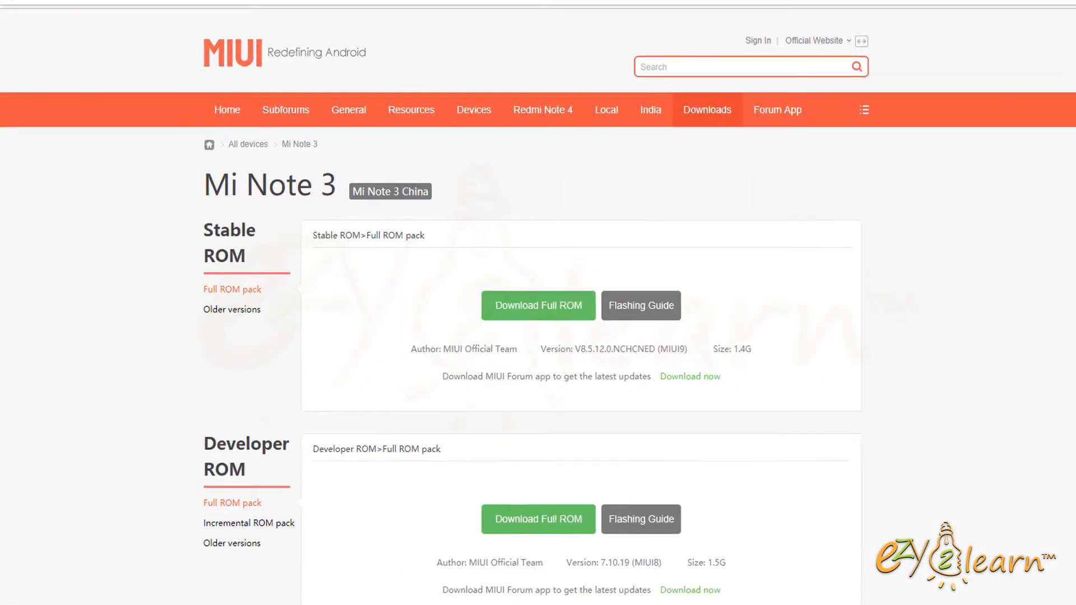
pyautogui.scroll(-3)
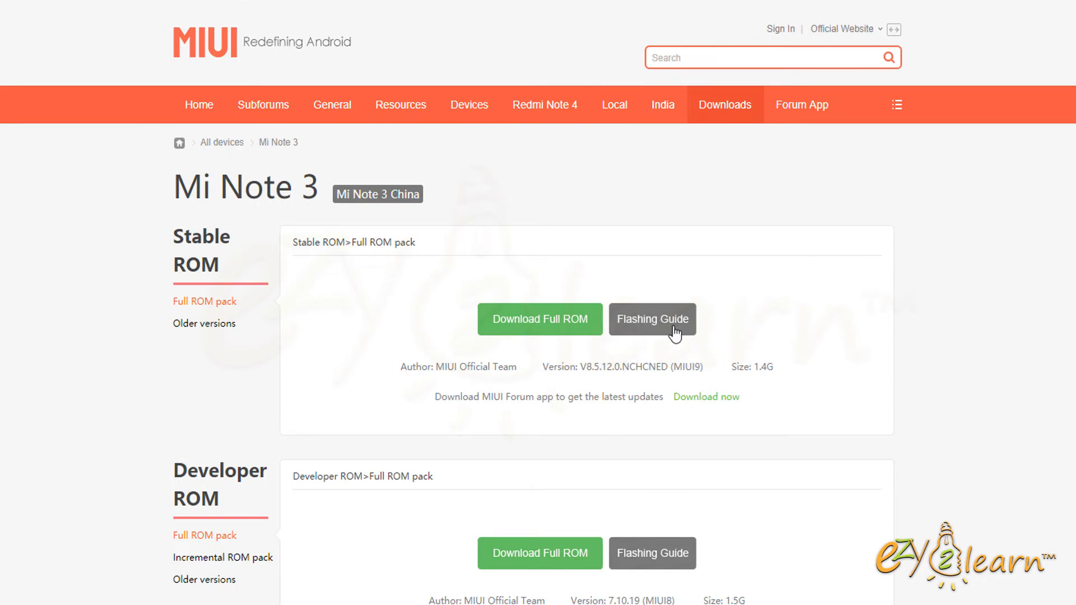
pyautogui.click(651, 319)
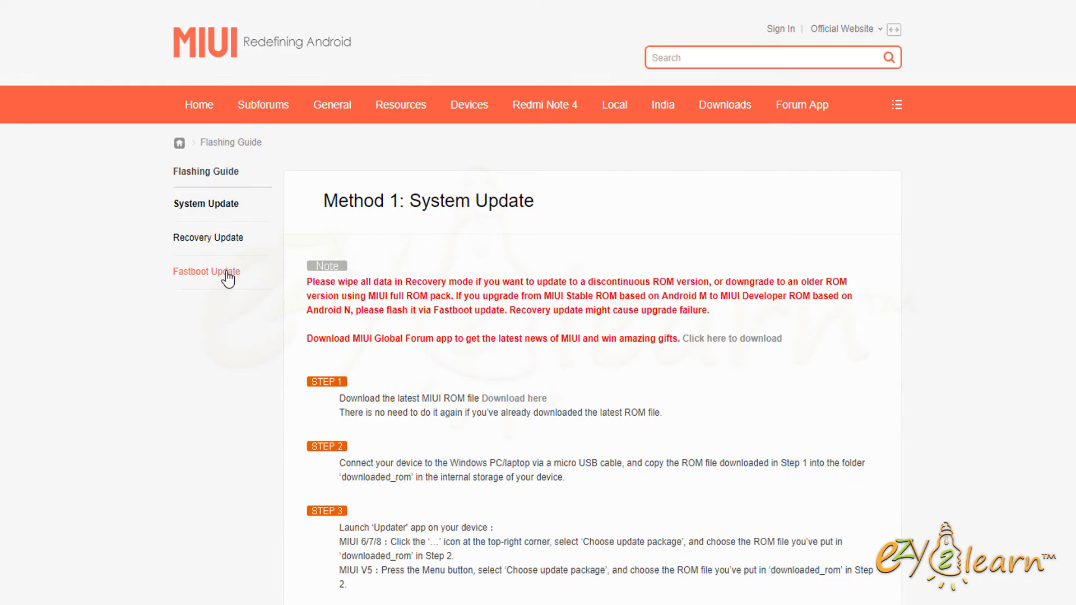
pyautogui.click(206, 271)
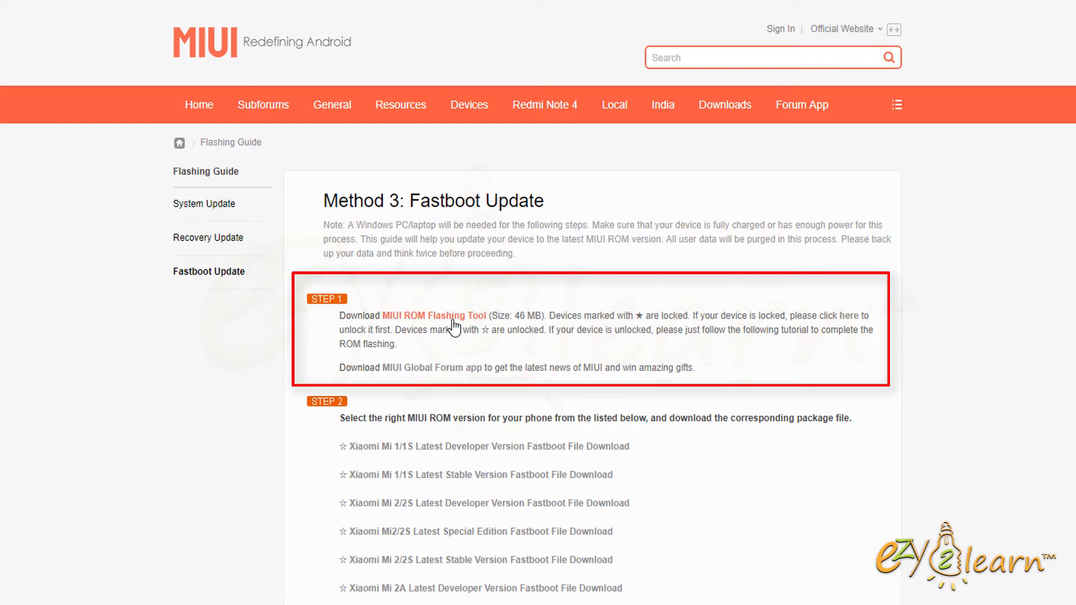
# - Download the MIUI ROM Flashing Tool installer (MiFlashSetup_eng.msi) via IDM
pyautogui.click(436, 316)
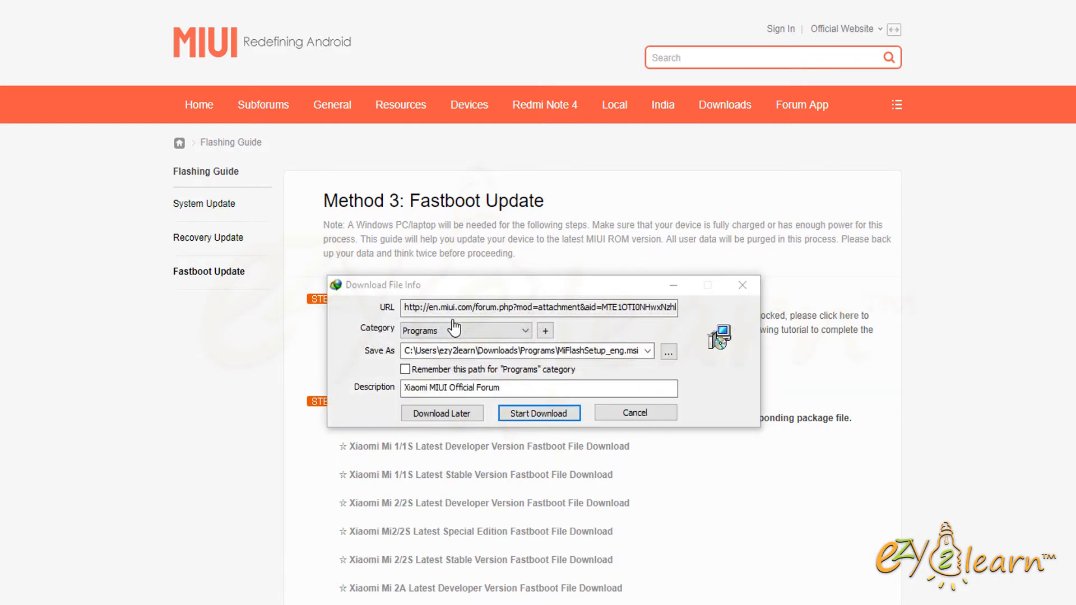
pyautogui.click(539, 413)
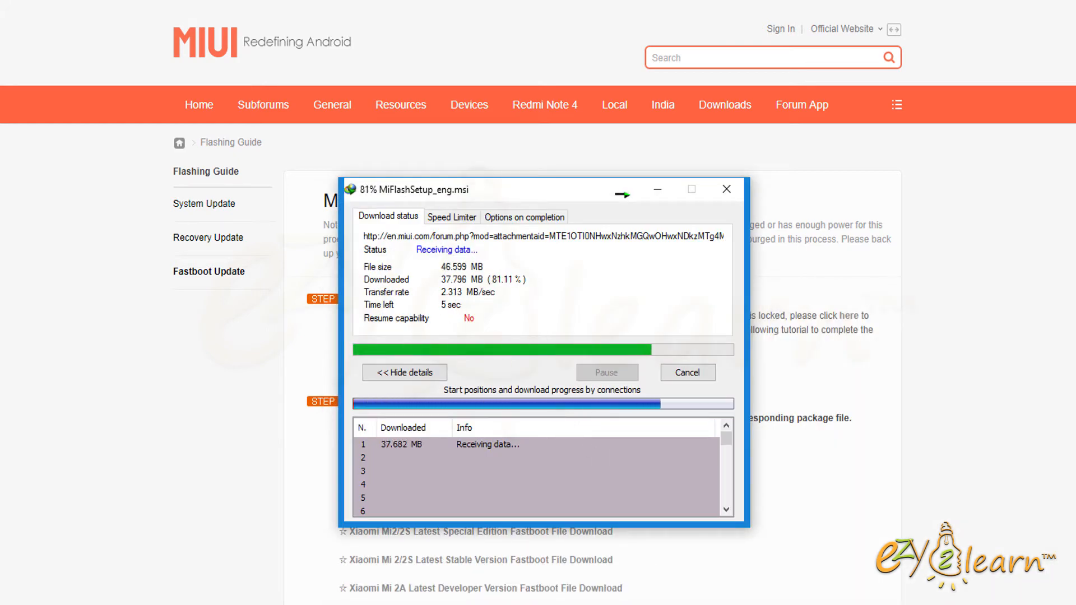
pyautogui.click(727, 188)
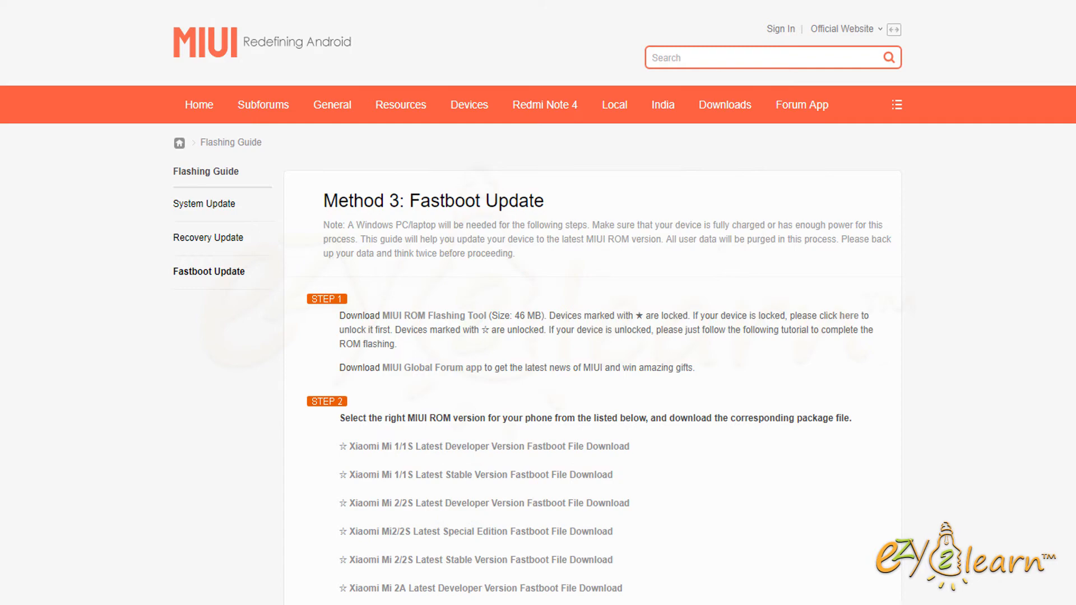
# - Scroll the Fastboot guide device list down to the Redmi Note 4 Qualcomm fastboot entries
pyautogui.scroll(-3)
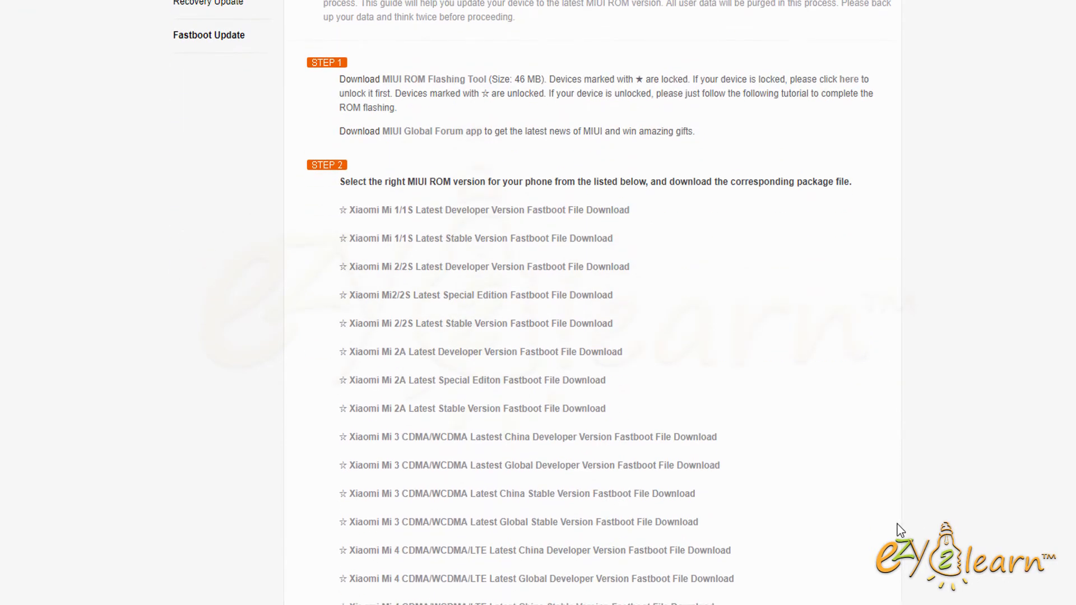
pyautogui.scroll(-3)
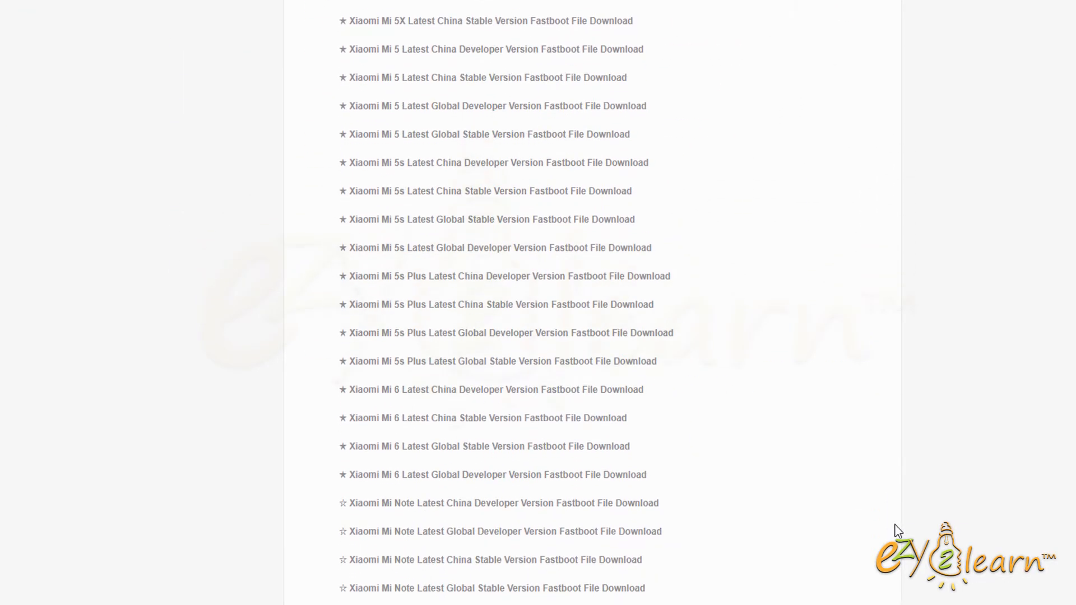
pyautogui.scroll(-3)
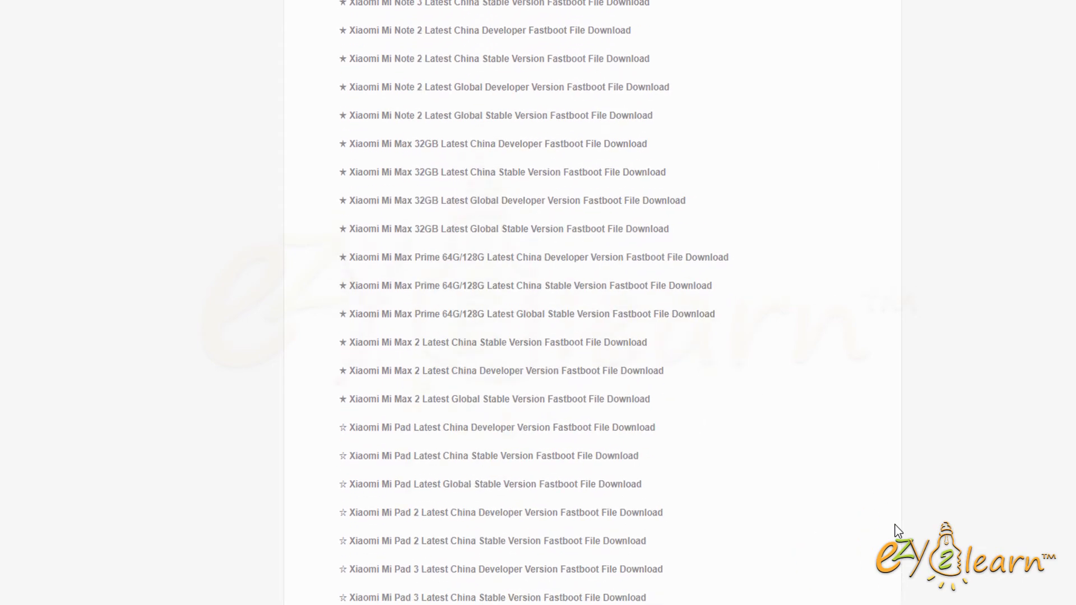
pyautogui.scroll(-3)
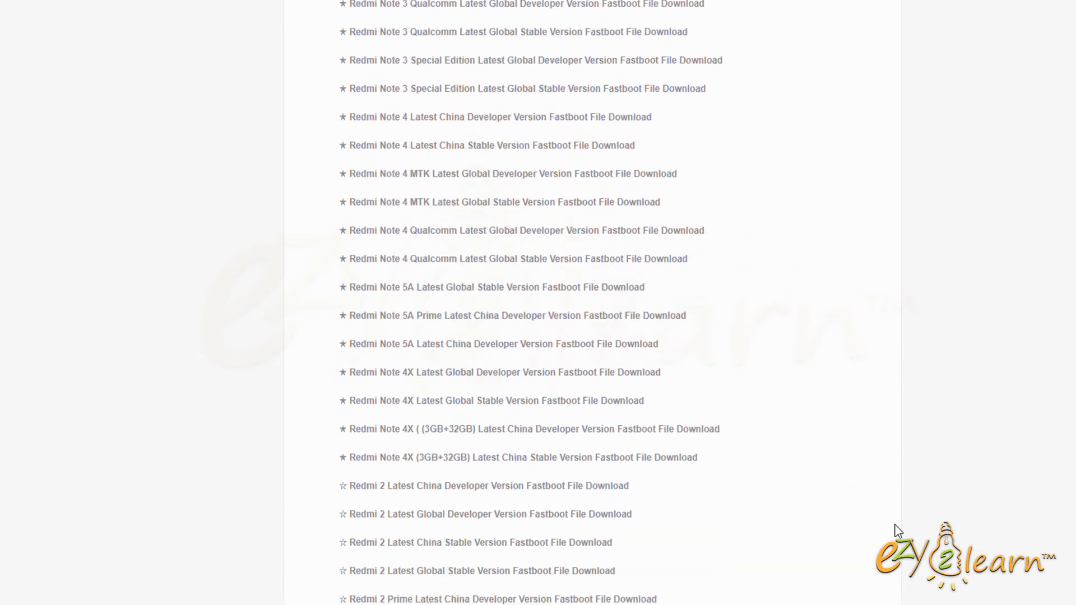
pyautogui.scroll(-3)
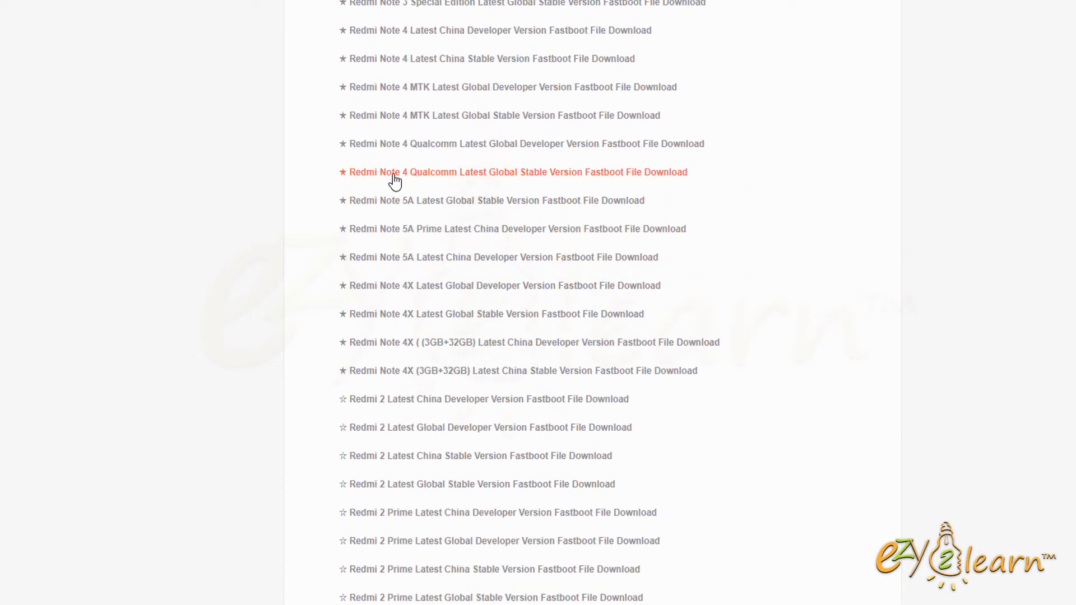
pyautogui.moveTo(589, 179)
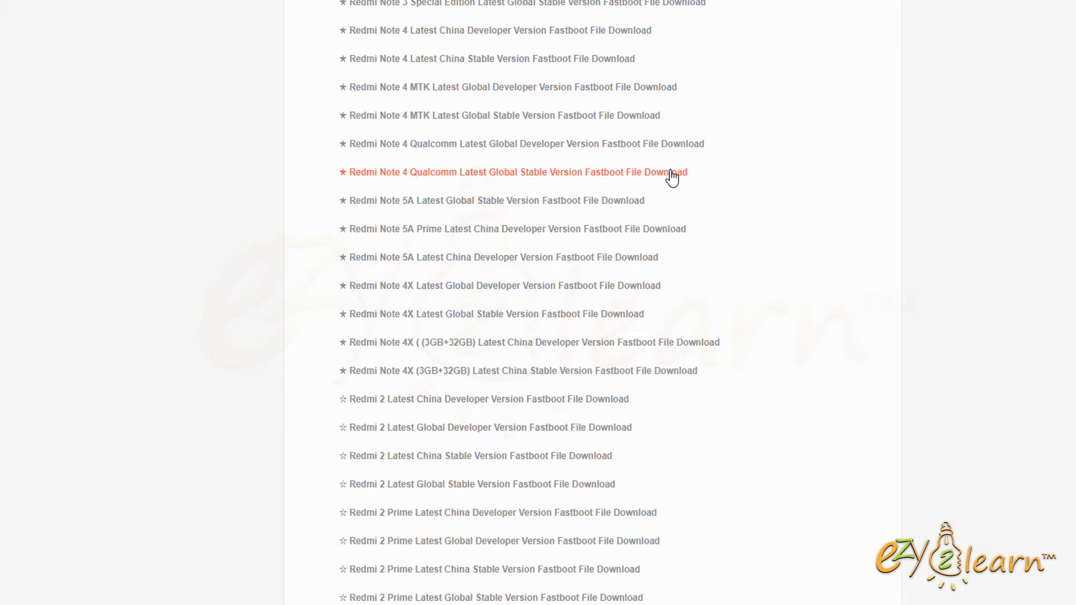
# - Download the 1.80 GB Redmi Note 4 Qualcomm global stable fastboot ROM via IDM
pyautogui.click(515, 173)
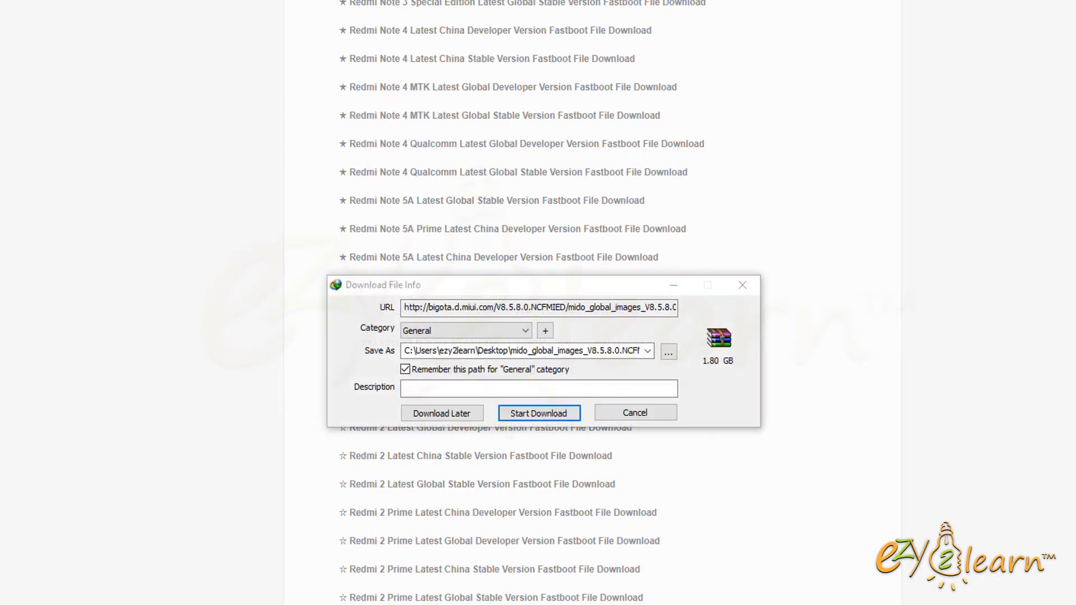
pyautogui.moveTo(631, 407)
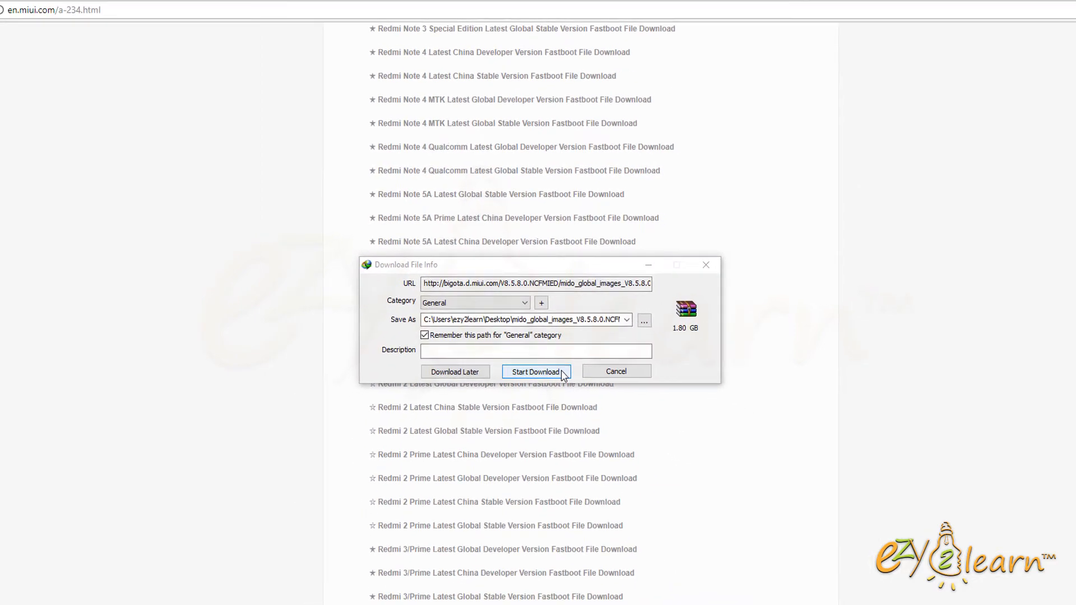
pyautogui.click(536, 371)
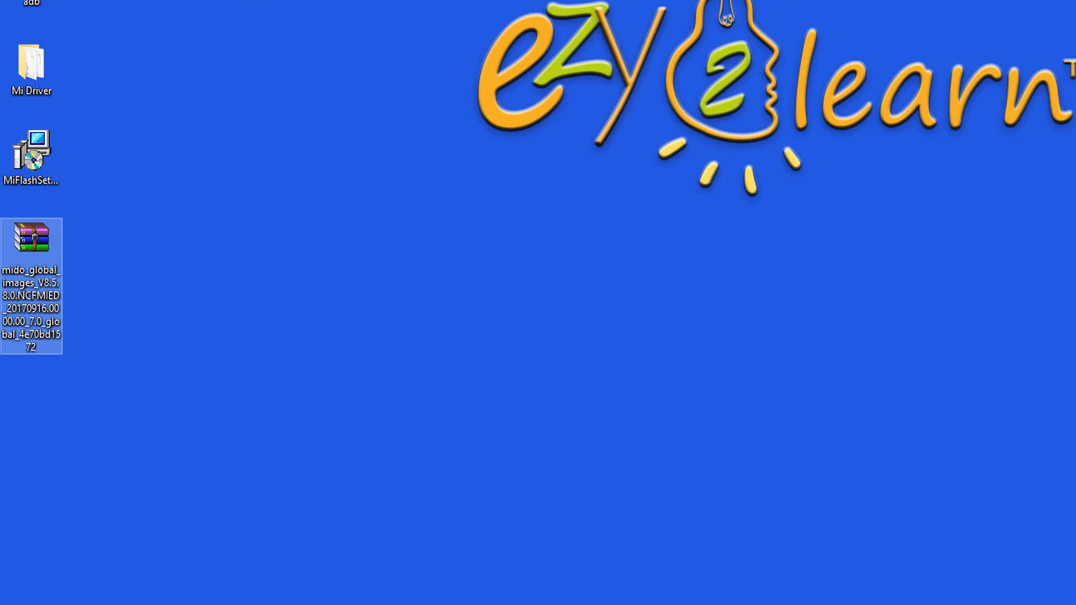
# - Extract the mido_global_images archive in place on the desktop
pyautogui.rightClick(32, 240)
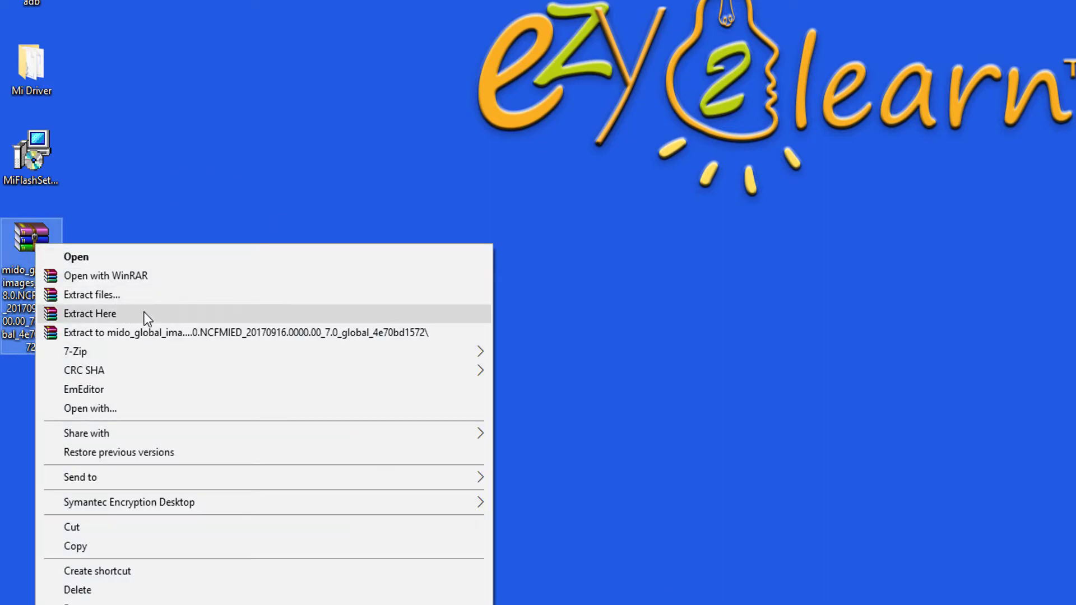
pyautogui.click(89, 313)
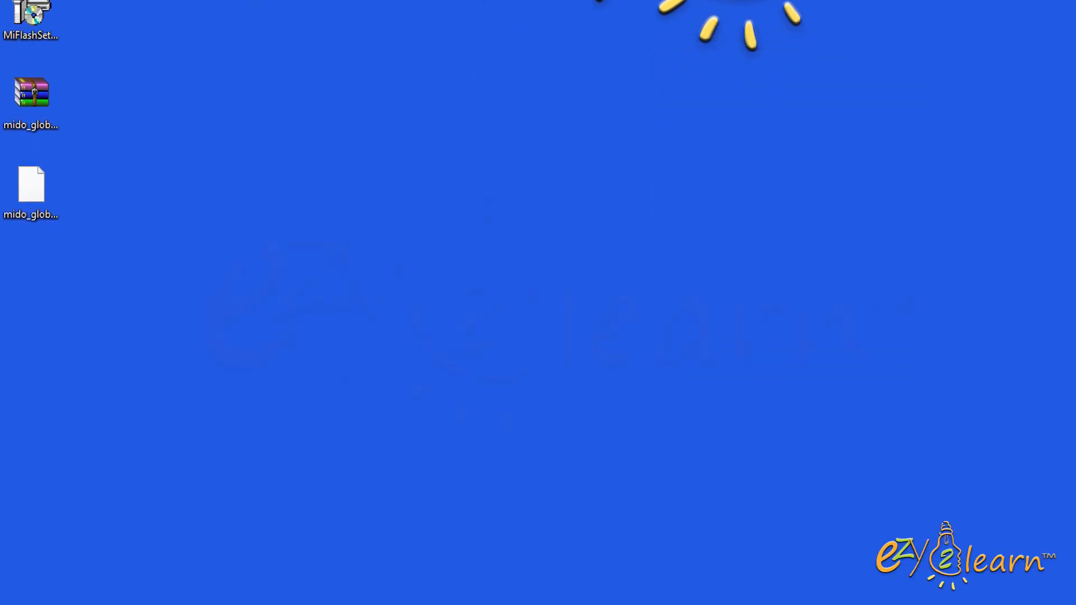
# - Rename the extracted mido_global file to a .zip extension and accept the warning
pyautogui.click(31, 192)
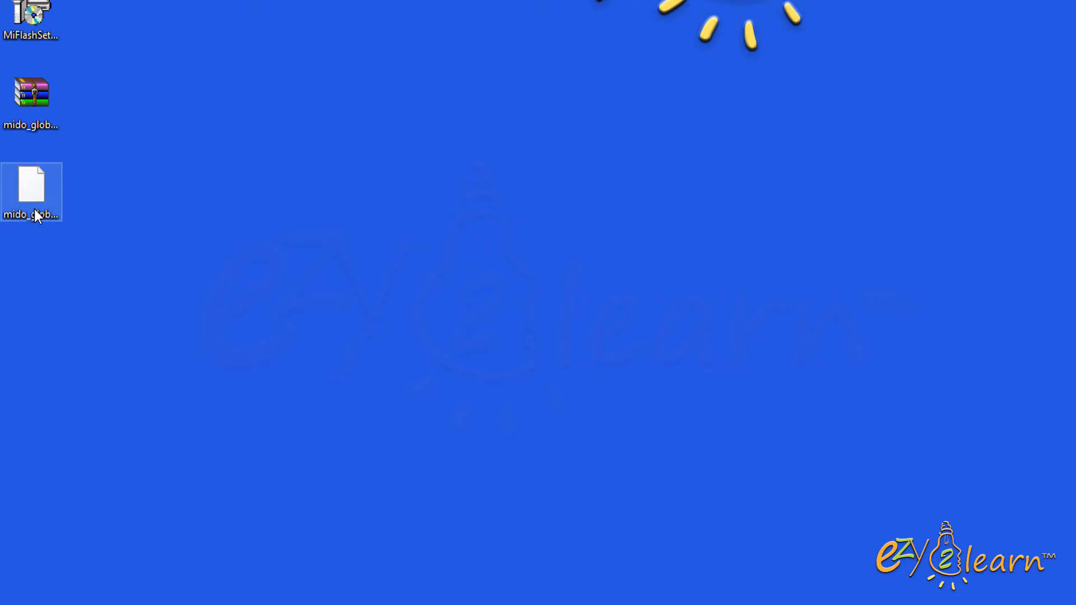
pyautogui.rightClick(31, 192)
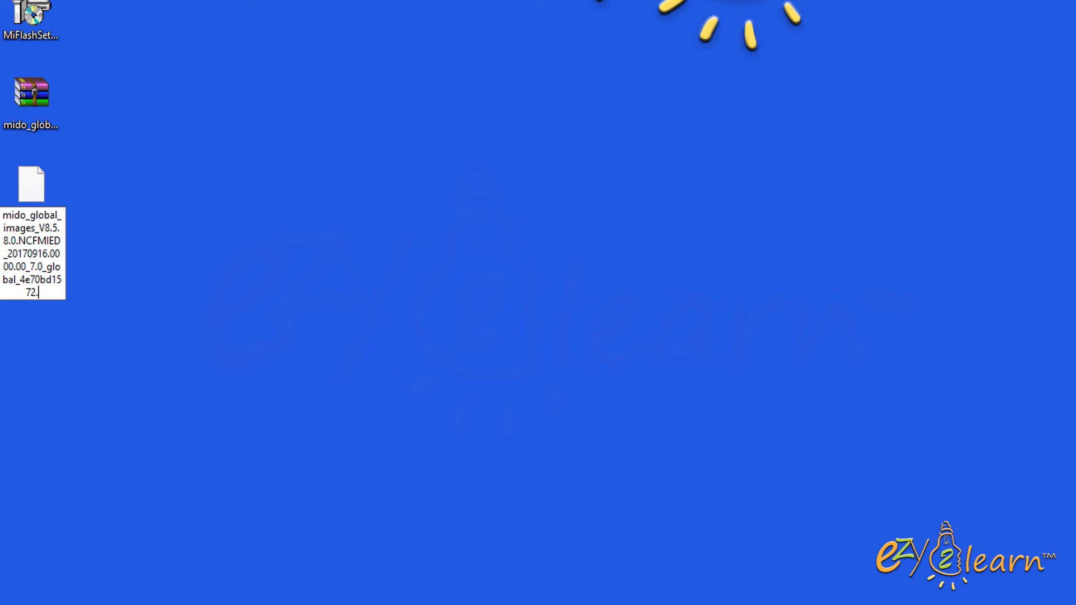
pyautogui.press('Enter')
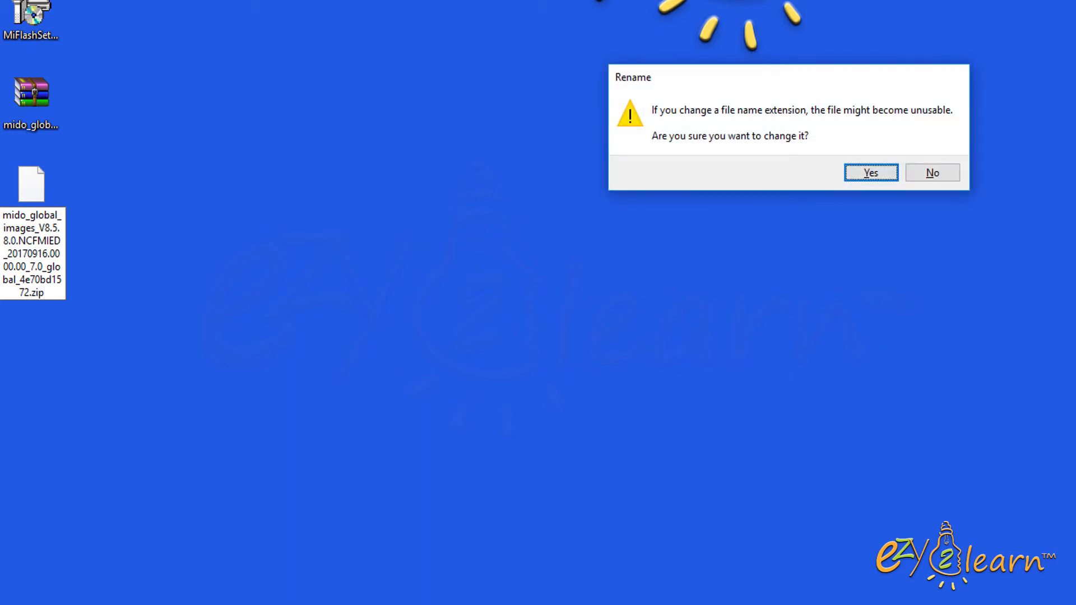
pyautogui.click(870, 173)
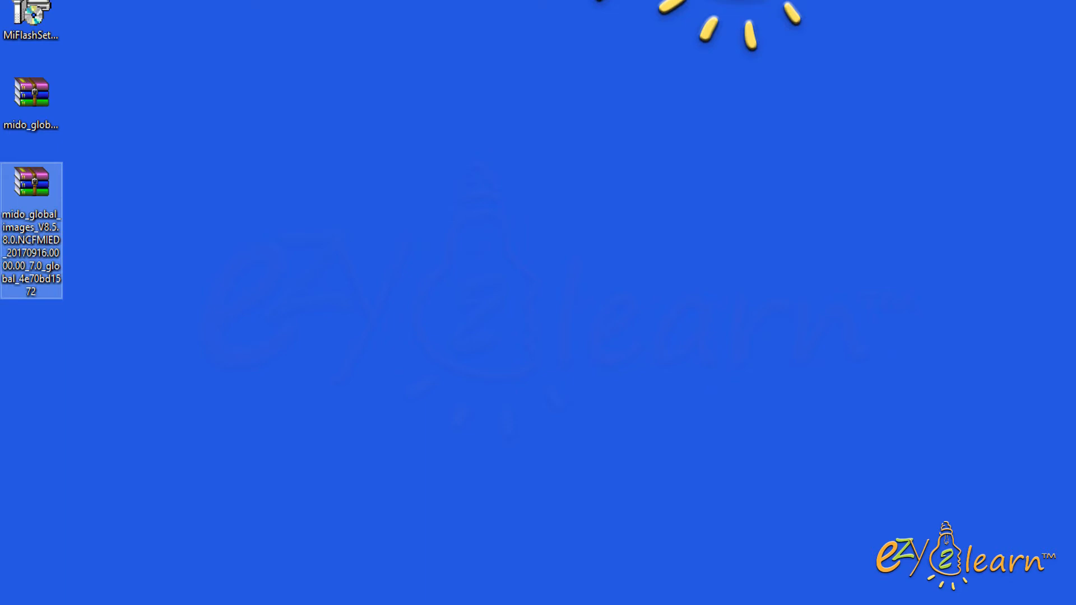
# - Extract the renamed .zip archive into a mido_global folder on the desktop
pyautogui.rightClick(31, 181)
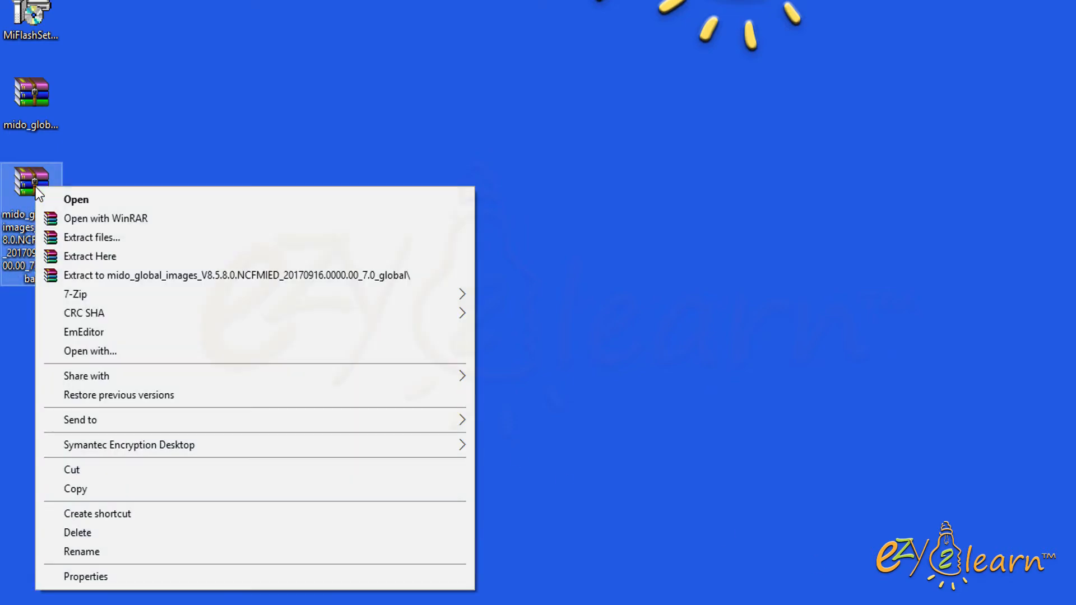
pyautogui.click(89, 255)
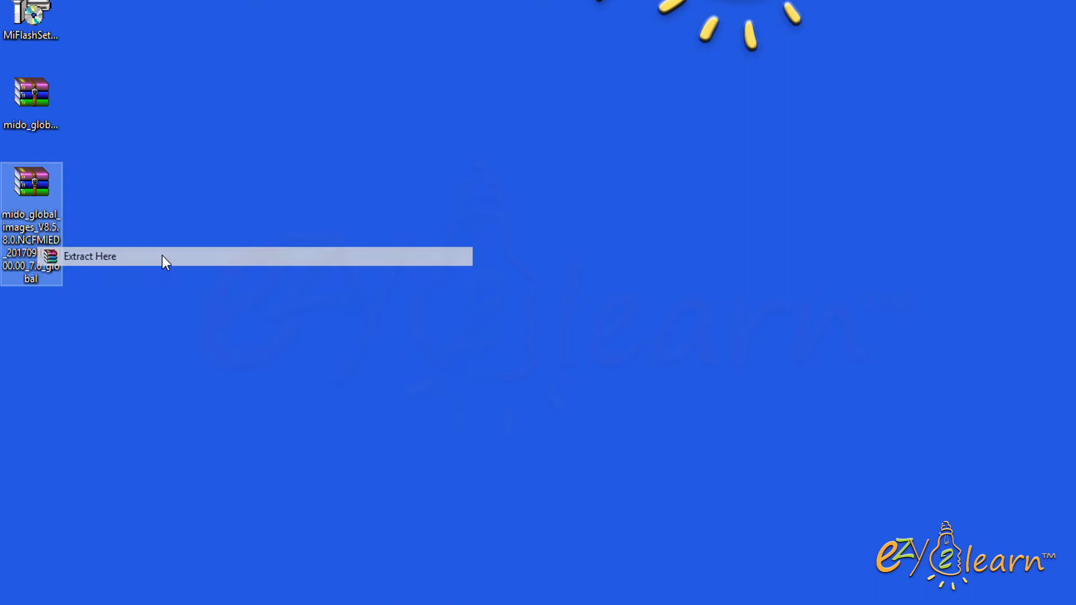
pyautogui.click(90, 255)
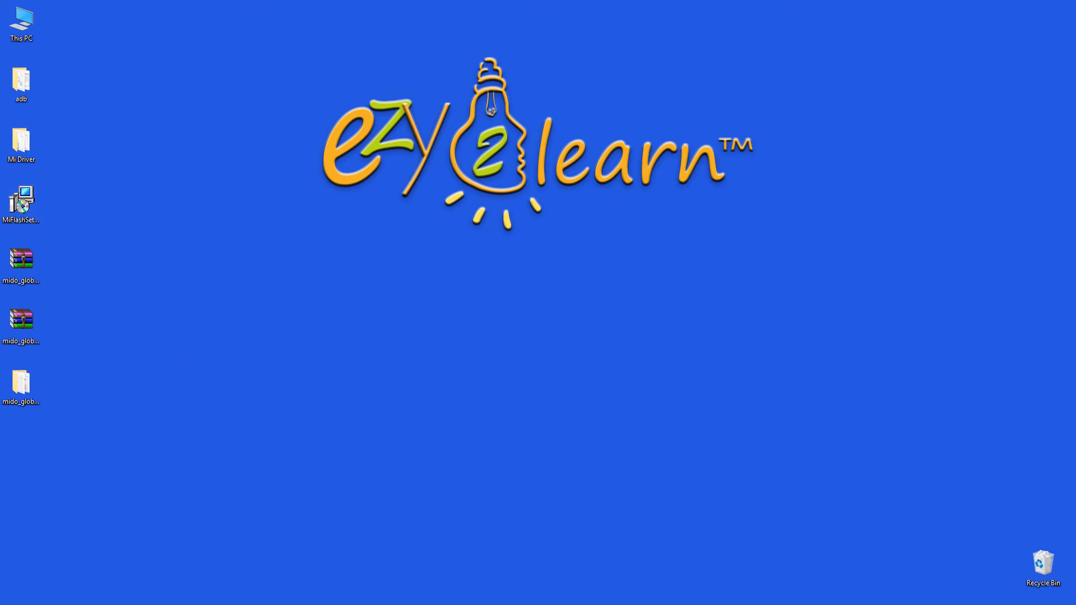
# - Run MiFlashSetup through the wizard to install XiaoMiFlash and close it
pyautogui.doubleClick(21, 197)
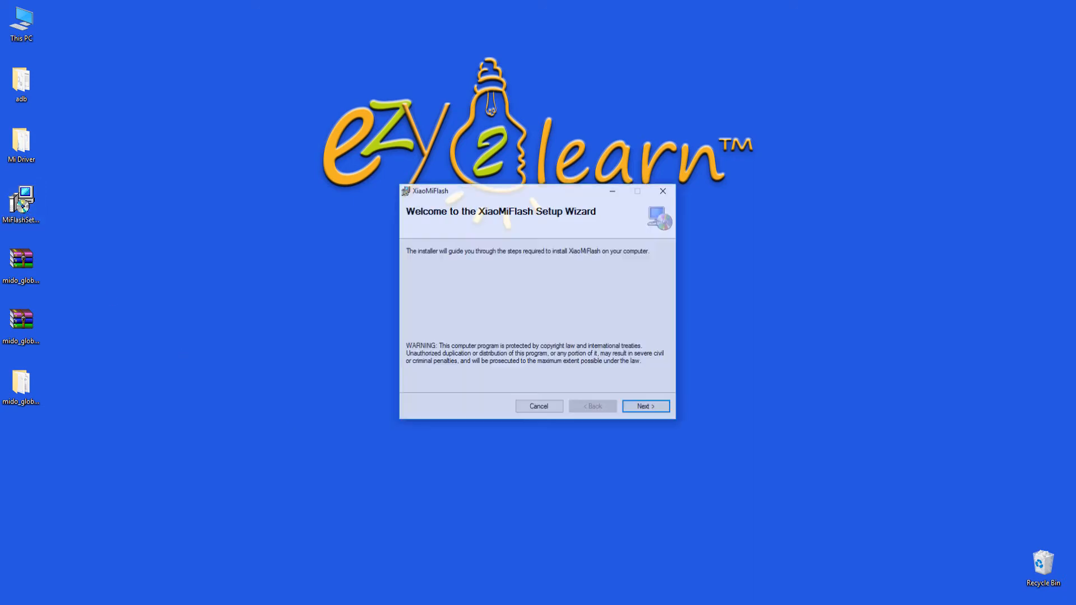
pyautogui.click(645, 406)
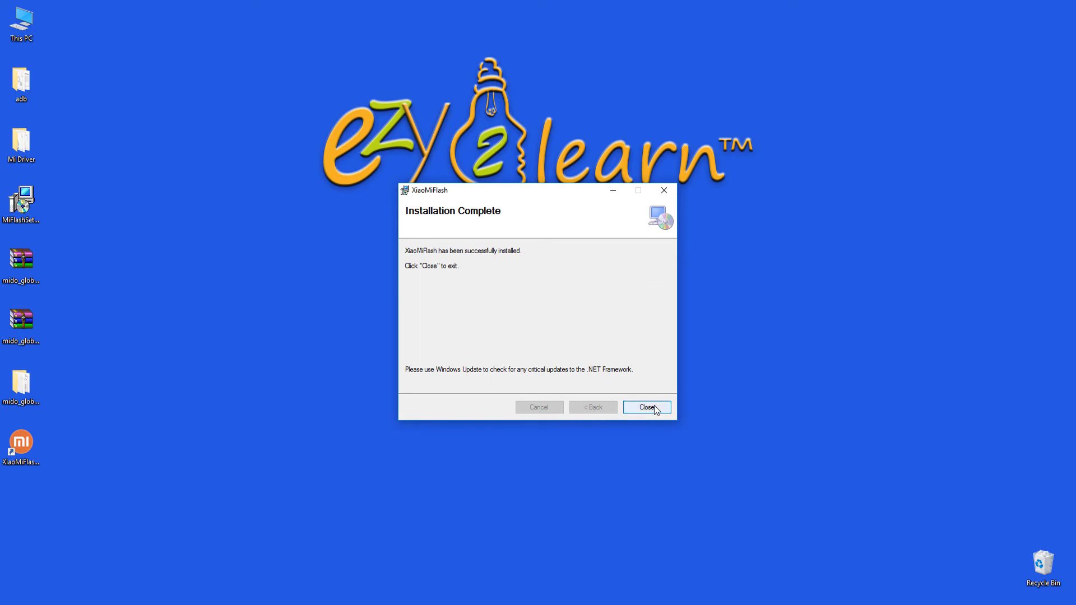
pyautogui.click(645, 407)
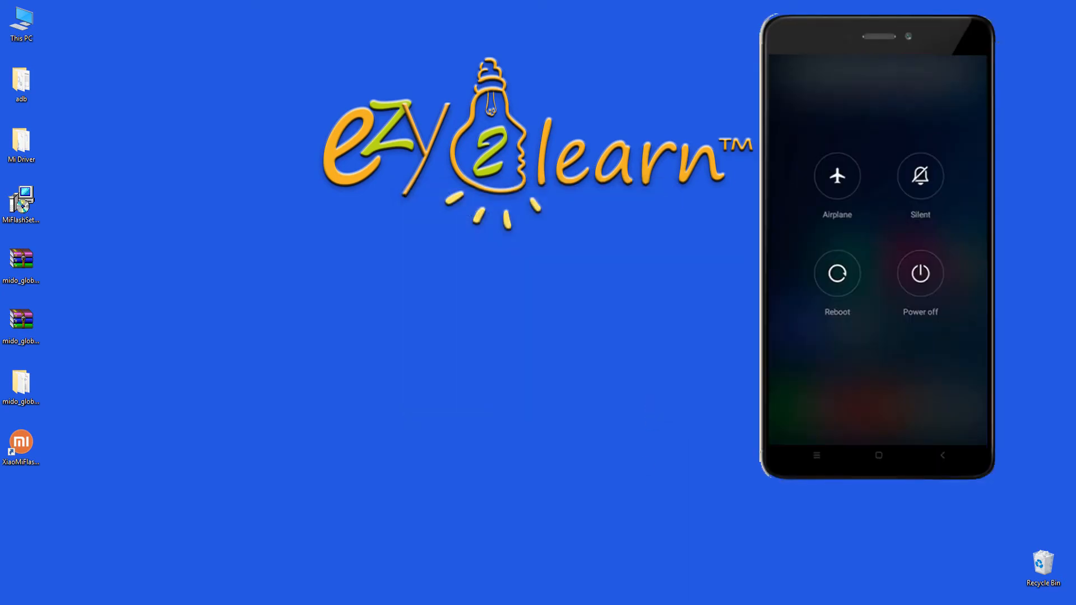
pyautogui.click(920, 274)
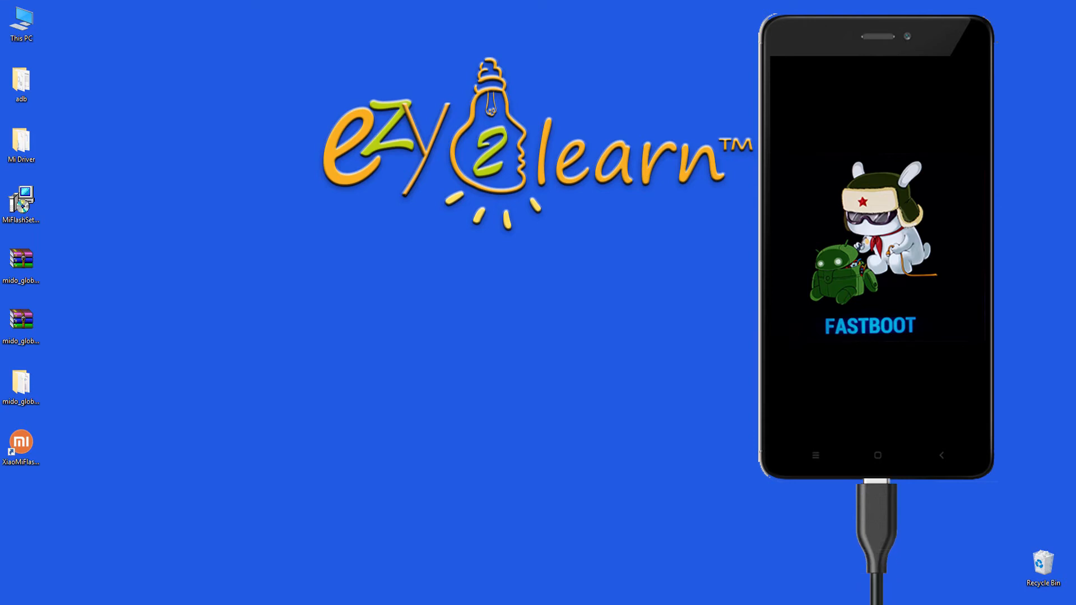
pyautogui.click(20, 443)
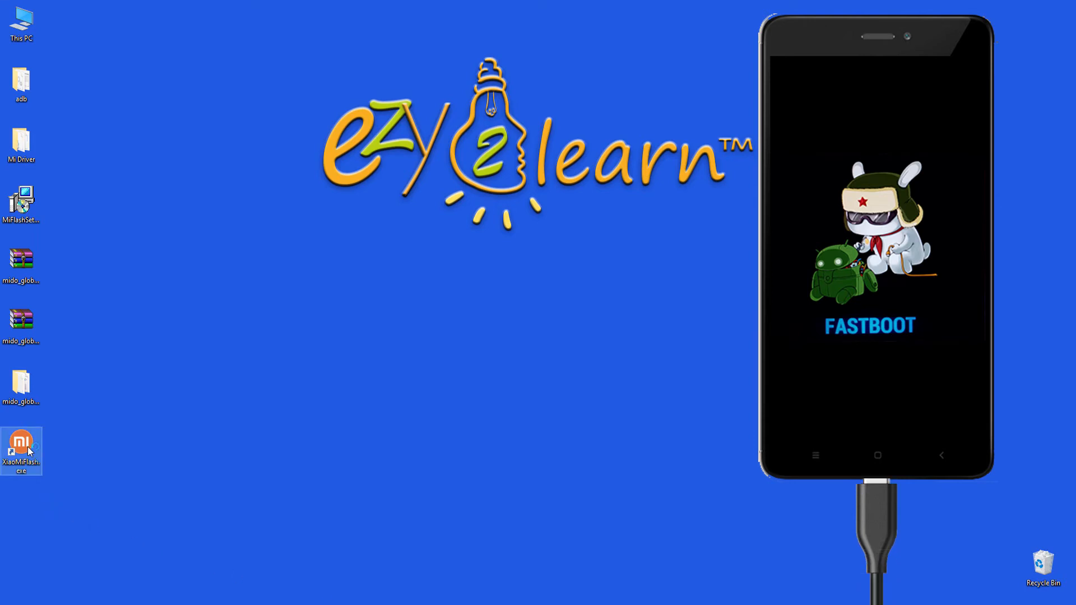
# - Launch MiFlash, refresh to detect the phone, and set the mido_global_images folder as ROM path
pyautogui.doubleClick(21, 444)
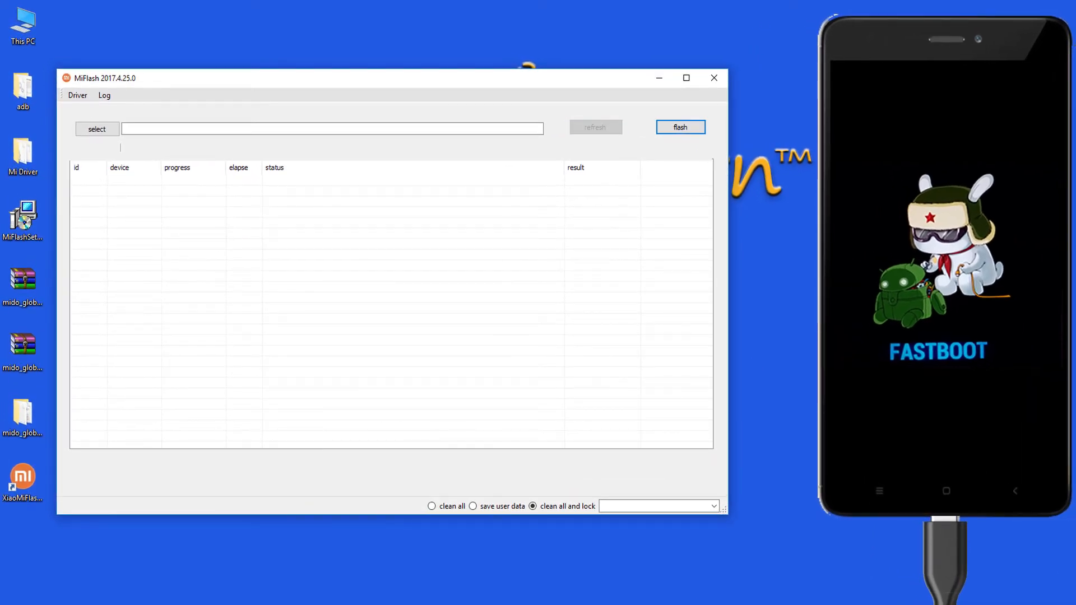
pyautogui.click(594, 127)
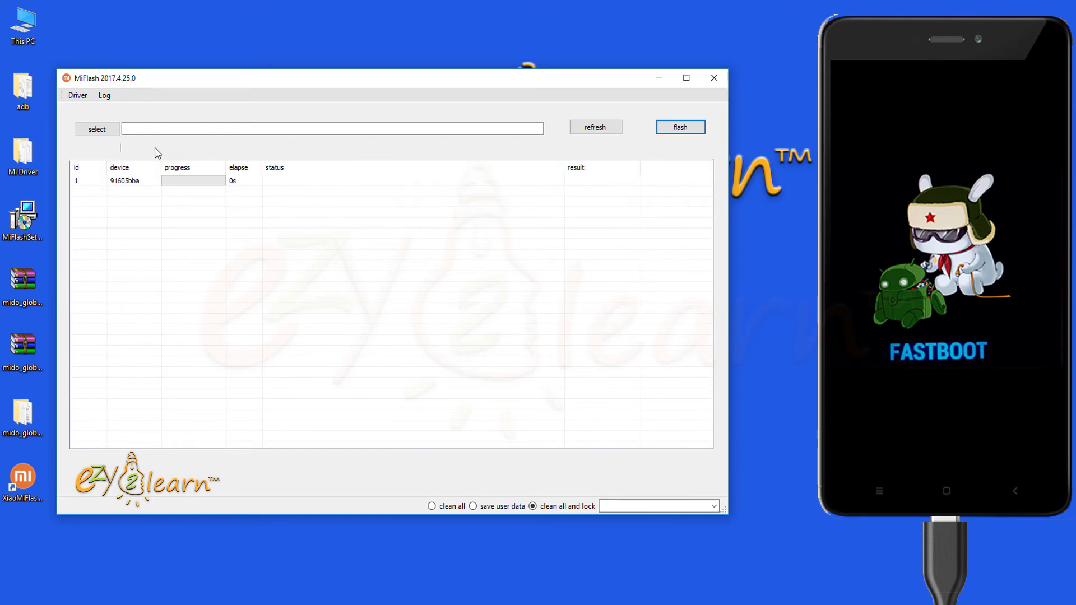
pyautogui.click(96, 128)
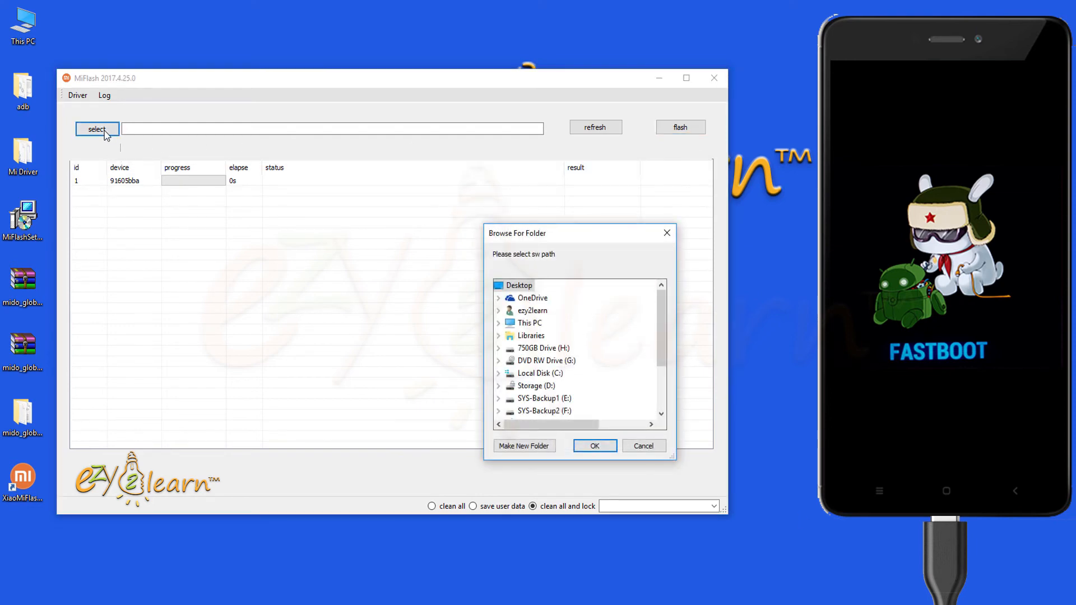
pyautogui.scroll(-3)
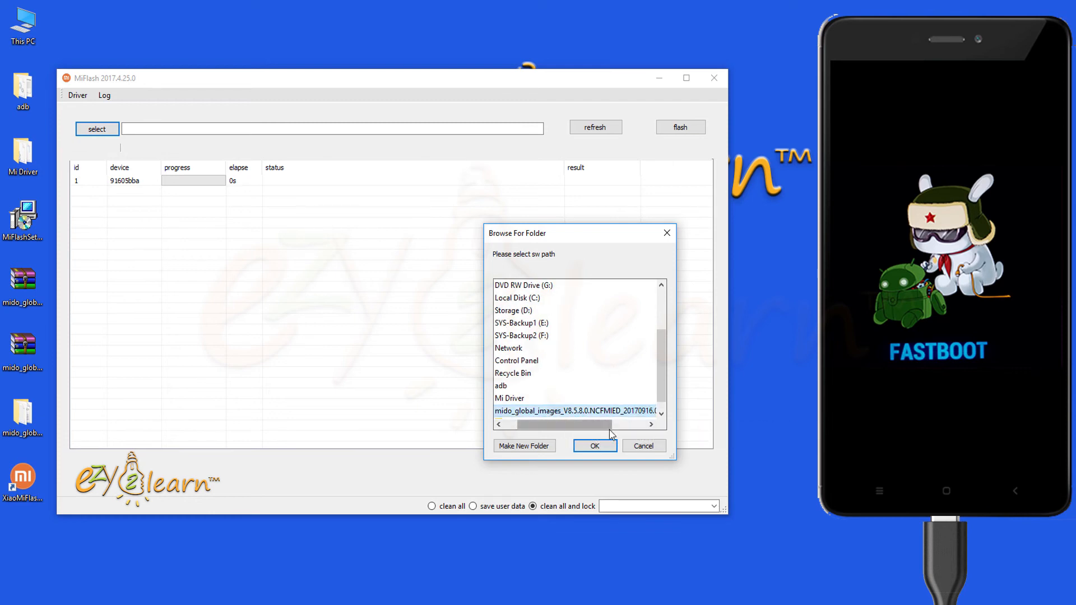
pyautogui.click(594, 445)
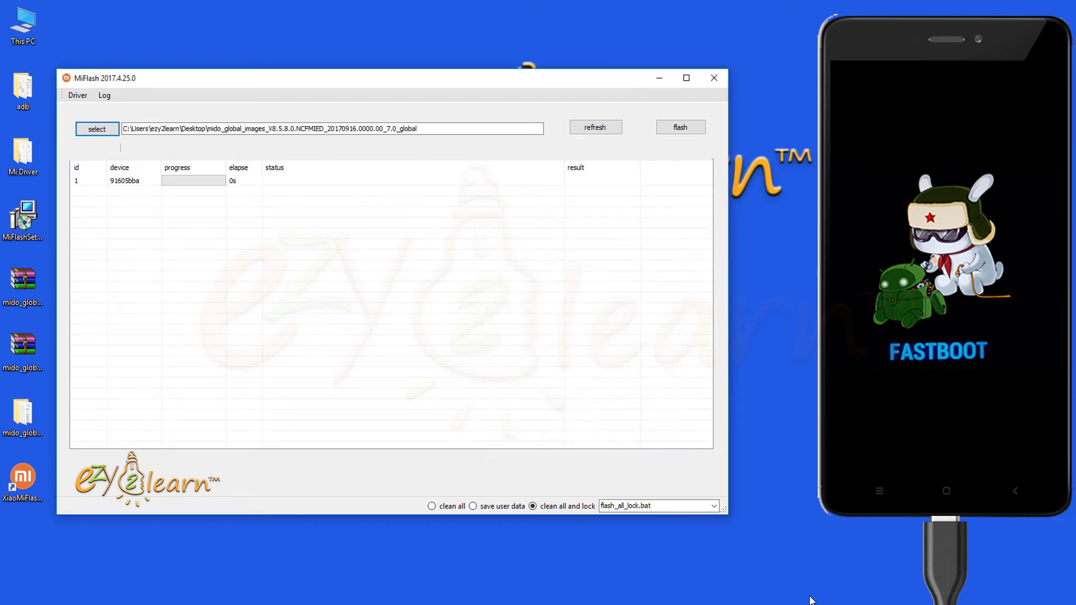
# - Cycle through save user data and clean all and lock, settling on clean all (flash_all.bat)
pyautogui.click(473, 506)
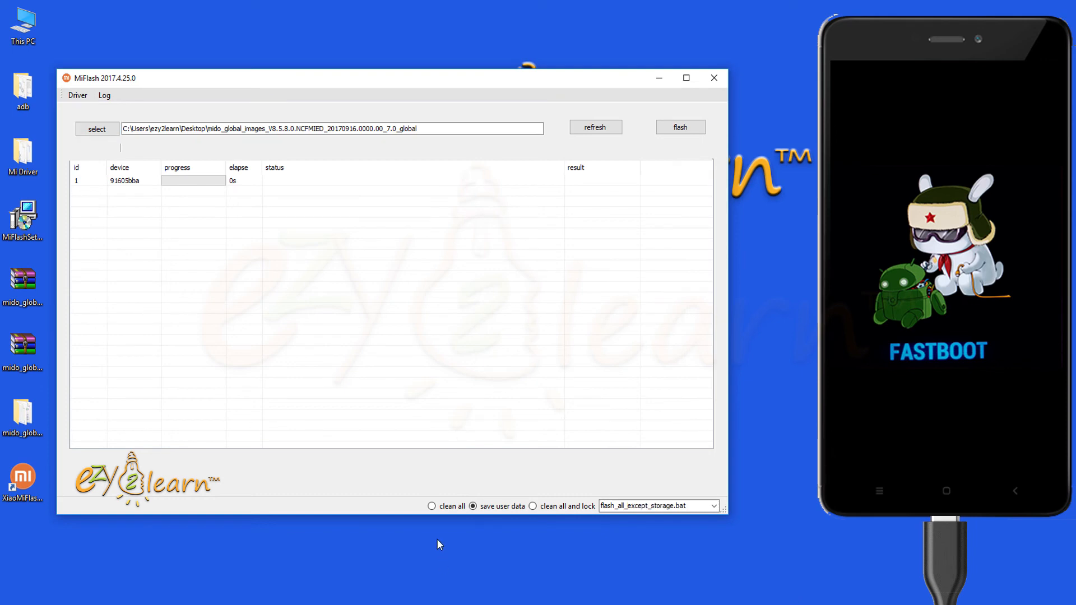
pyautogui.click(432, 506)
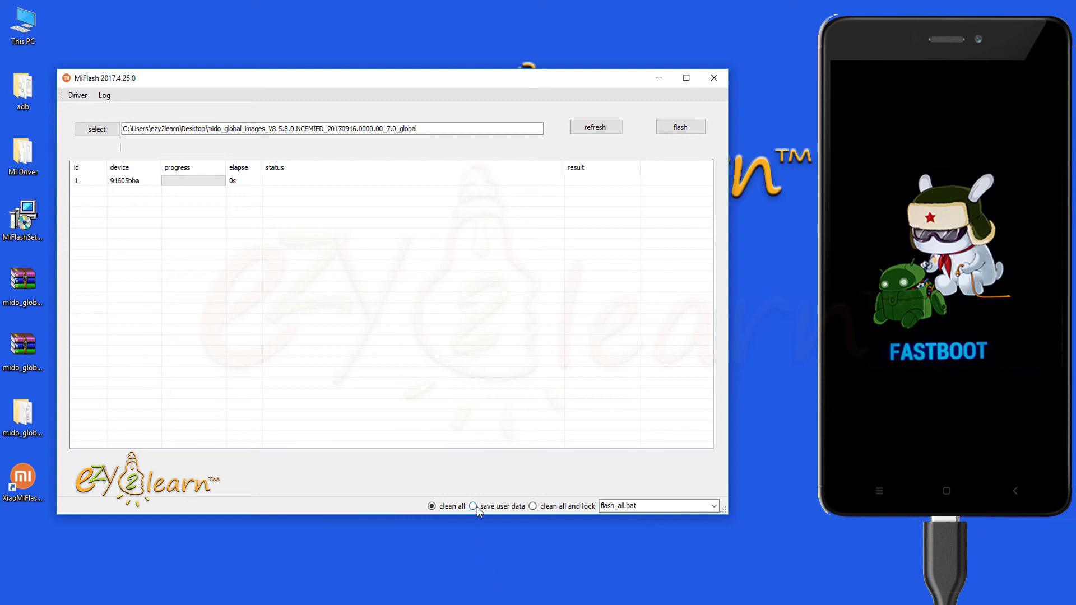
pyautogui.click(472, 506)
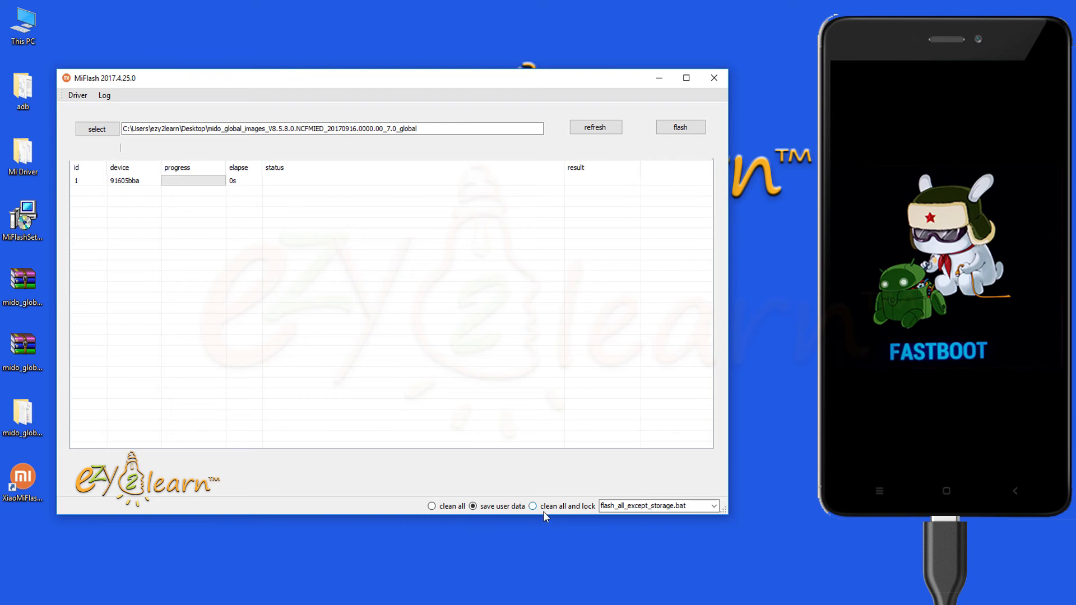
pyautogui.click(533, 507)
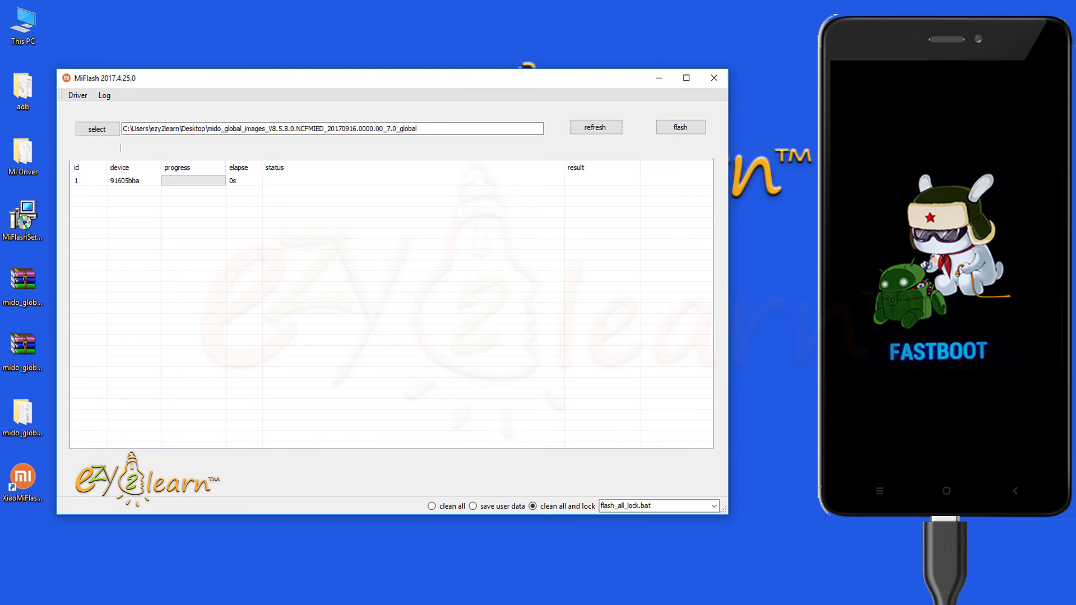
pyautogui.click(473, 505)
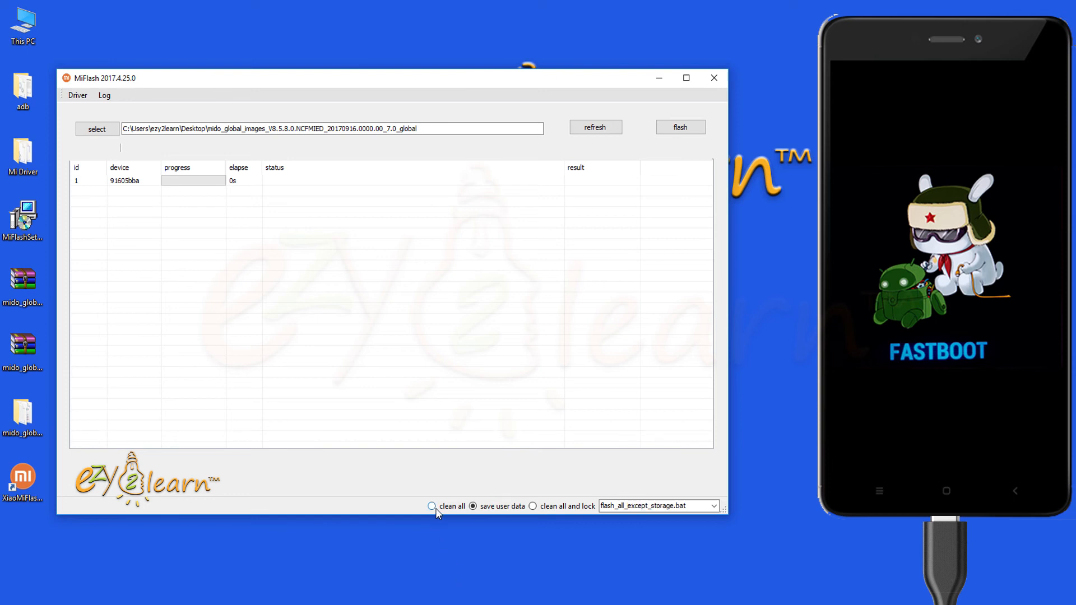
pyautogui.click(431, 507)
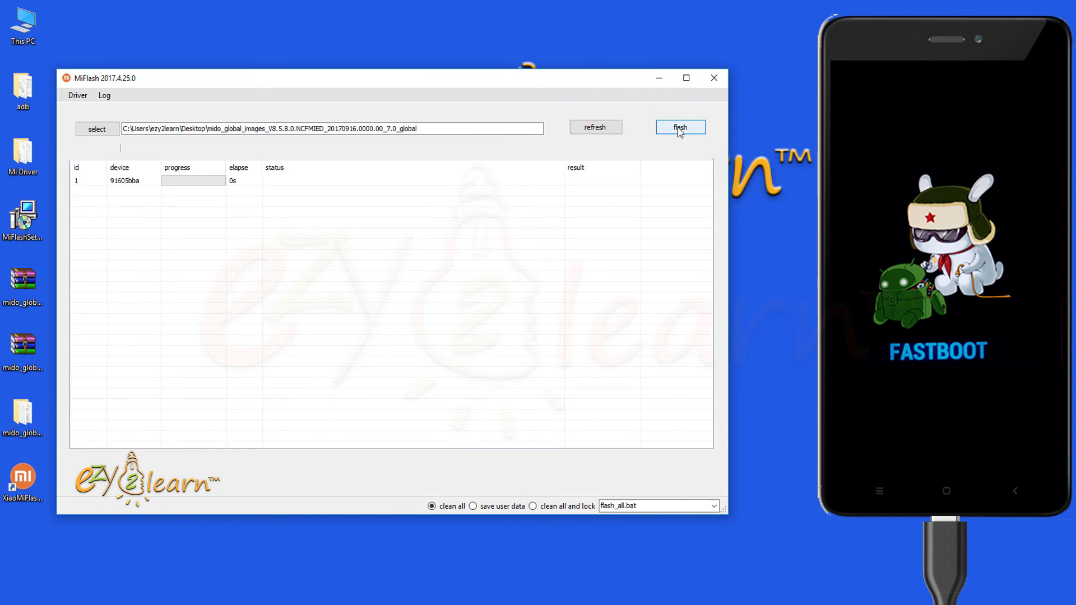
# - Flash the stock MIUI ROM to the Redmi Note 4 until success, then close MiFlash
pyautogui.click(681, 126)
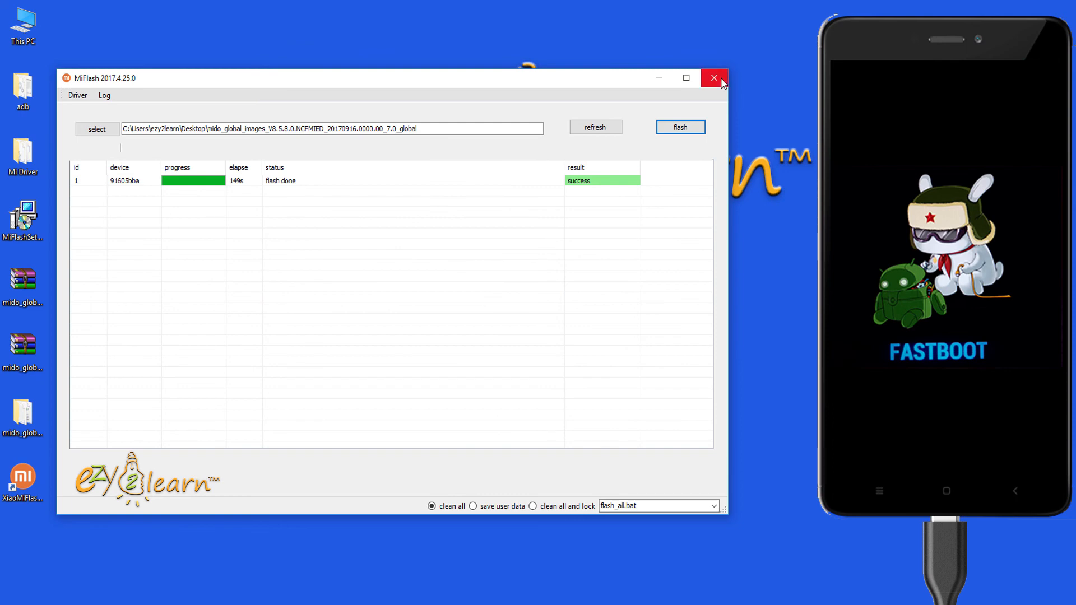
pyautogui.click(713, 78)
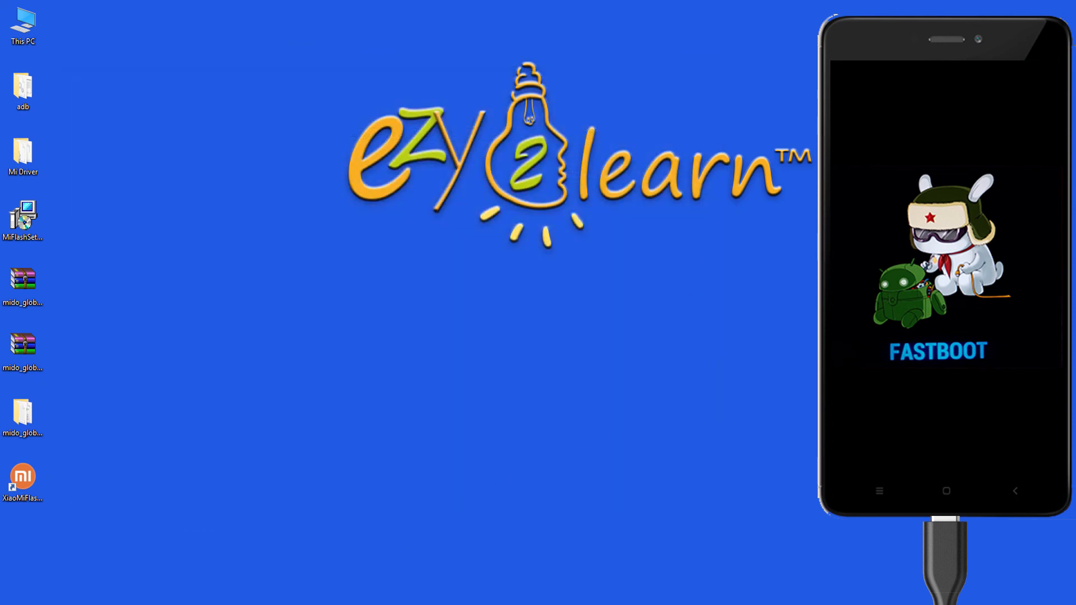